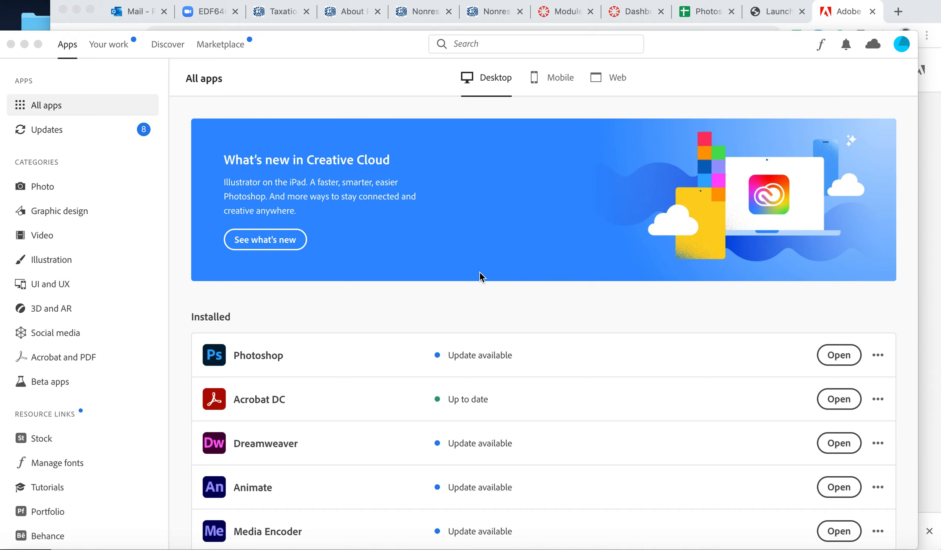
mouse_move(453, 304)
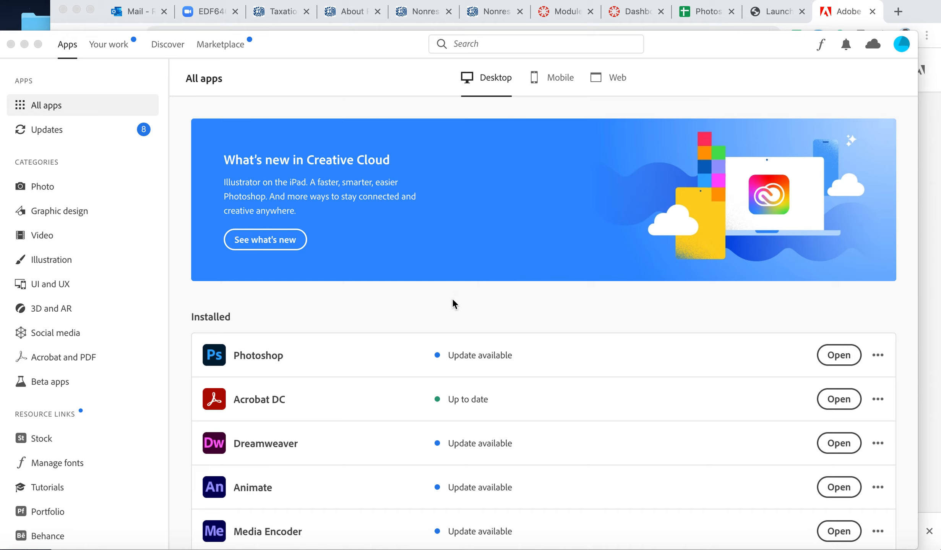
mouse_move(399, 310)
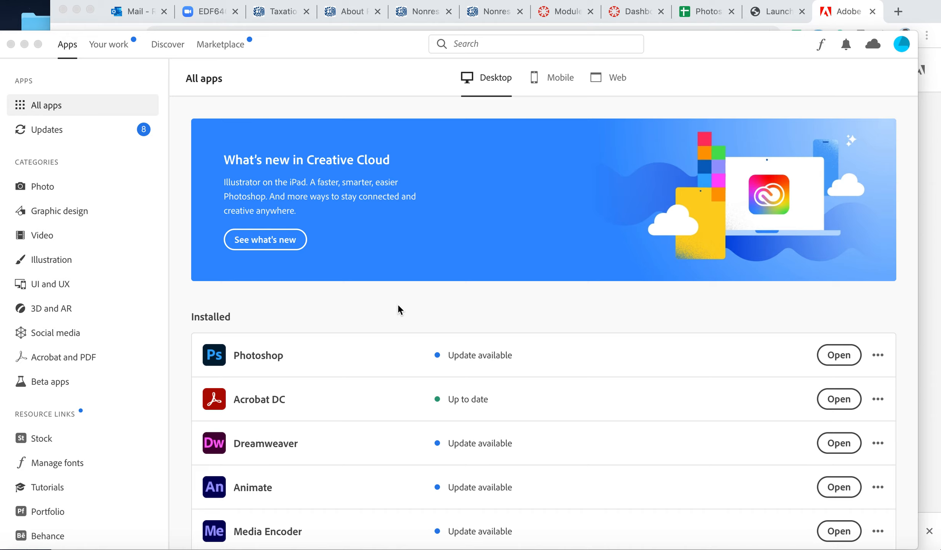
mouse_move(371, 300)
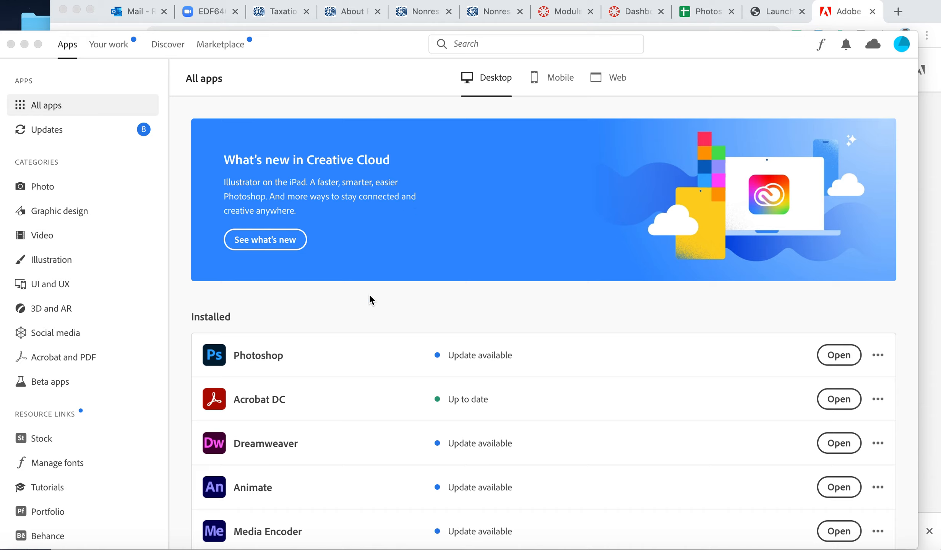
mouse_move(396, 321)
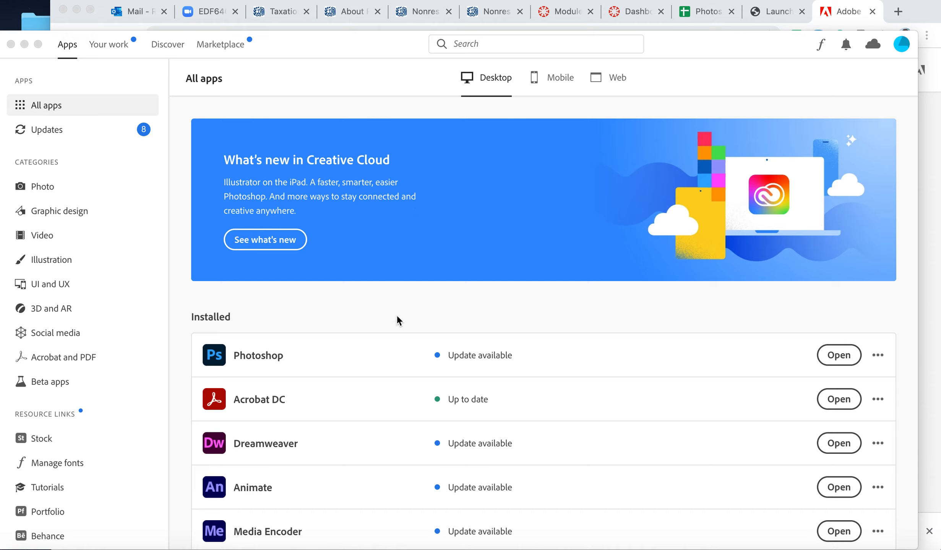
mouse_move(575, 218)
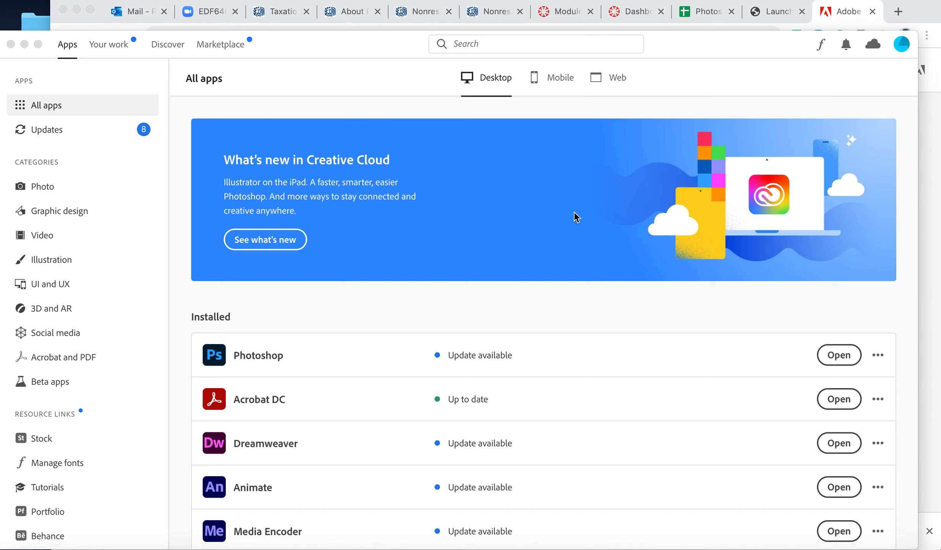
mouse_move(172, 137)
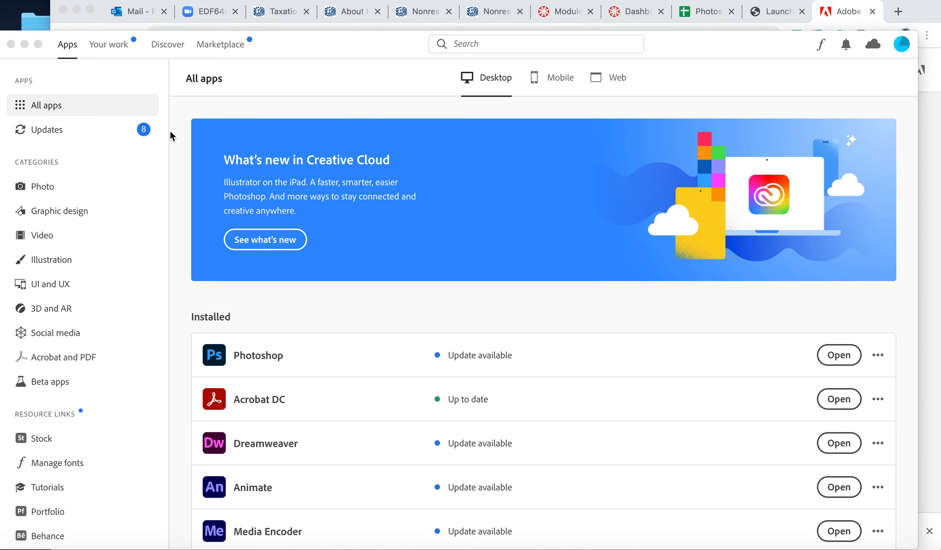
mouse_move(335, 240)
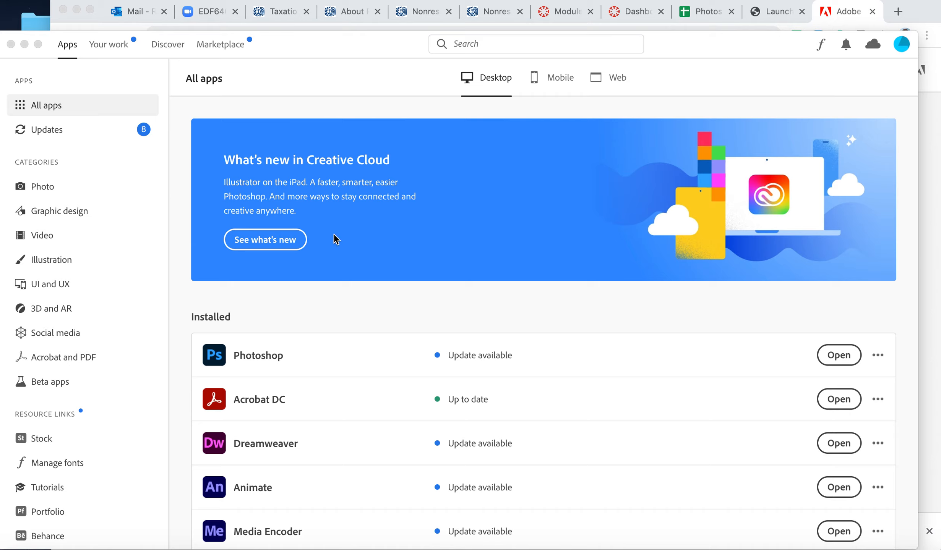
mouse_move(604, 301)
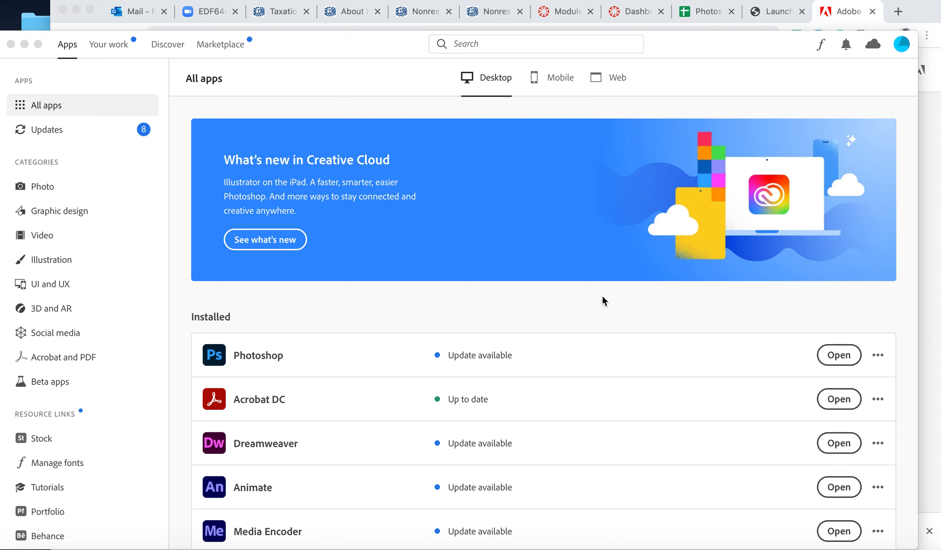
mouse_move(760, 193)
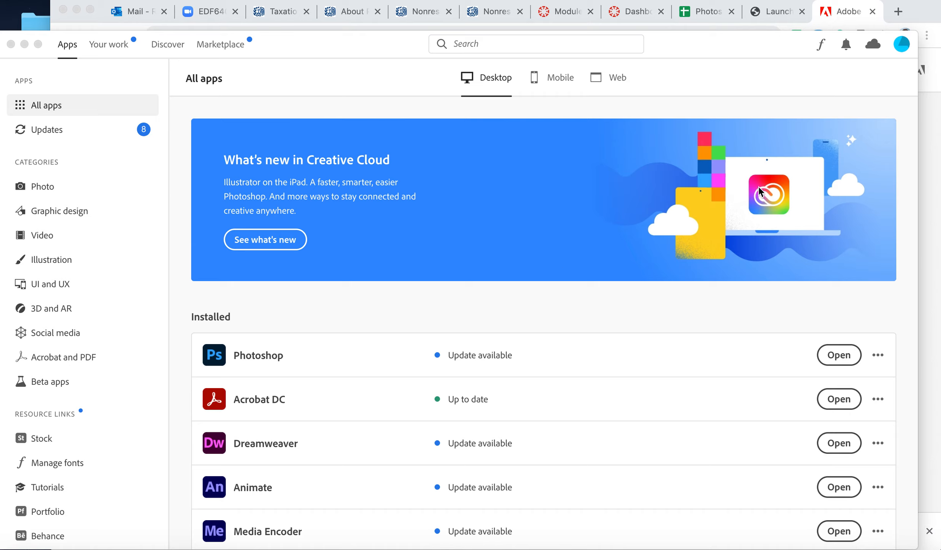
mouse_move(755, 94)
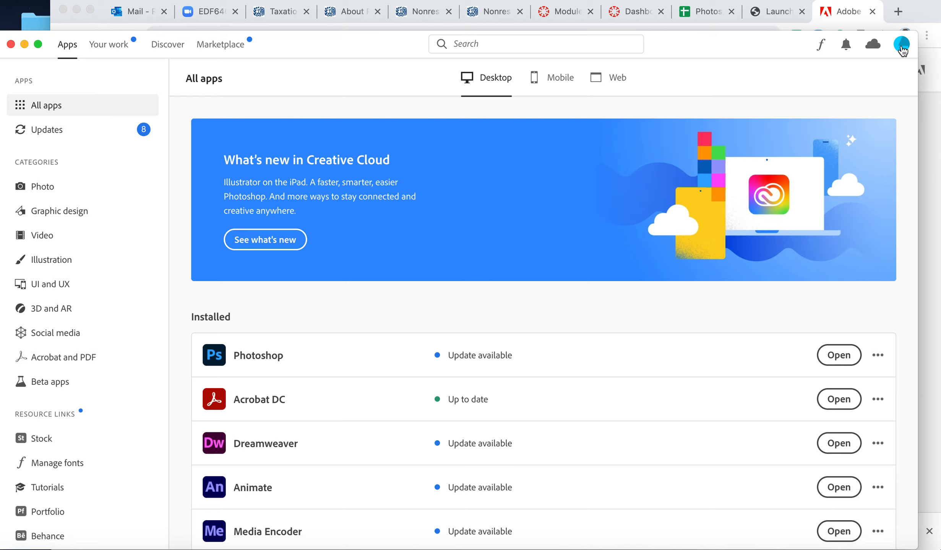
Open the profile avatar menu in the Creative Cloud desktop app.
left_click(901, 44)
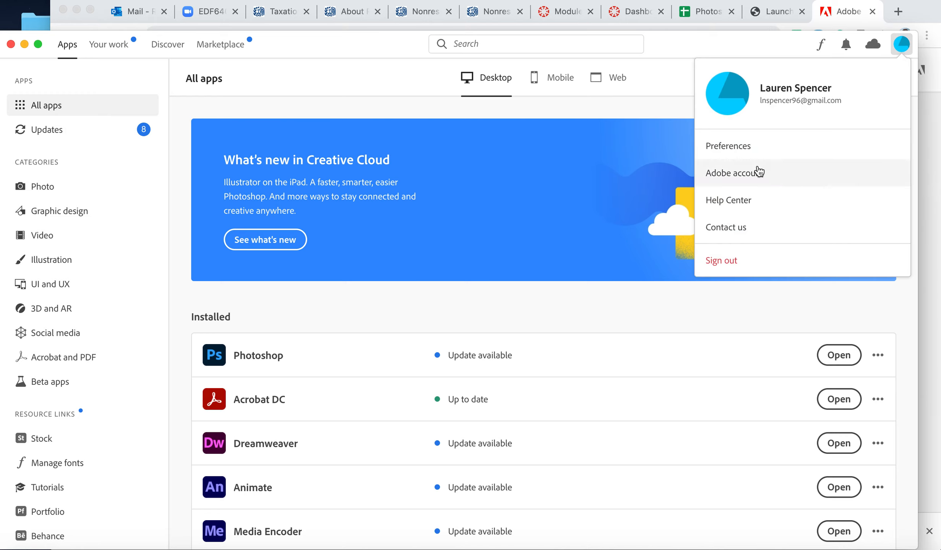
mouse_move(756, 180)
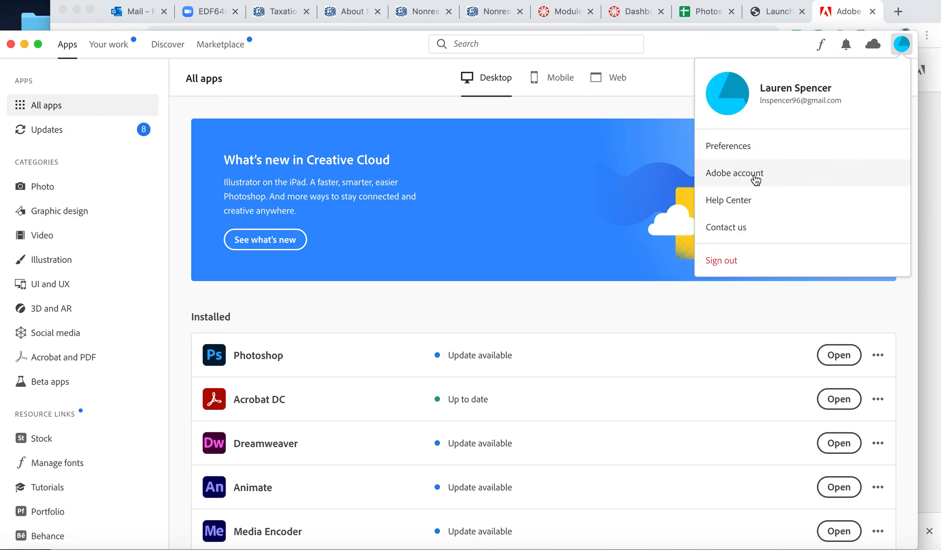
Open the Adobe Account overview page in the browser from the profile menu.
left_click(734, 174)
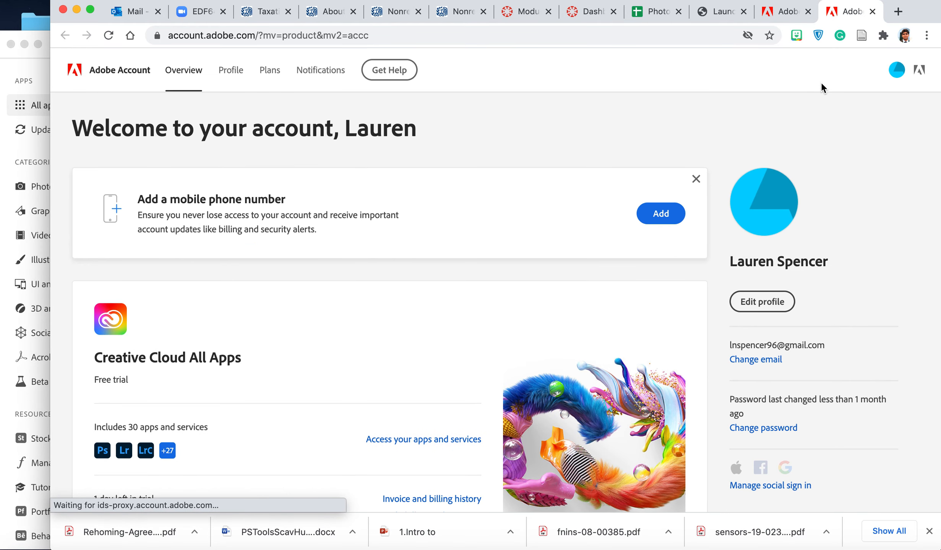
mouse_move(186, 287)
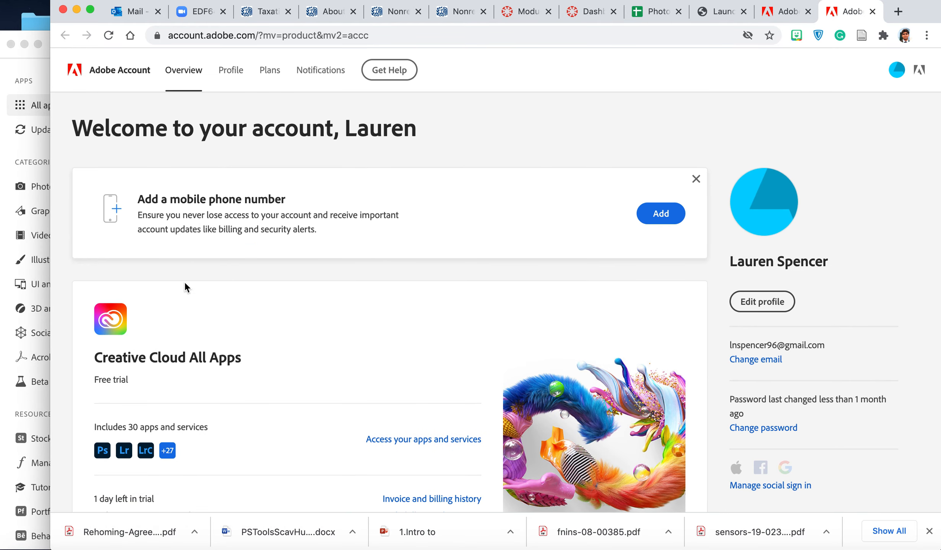
mouse_move(351, 300)
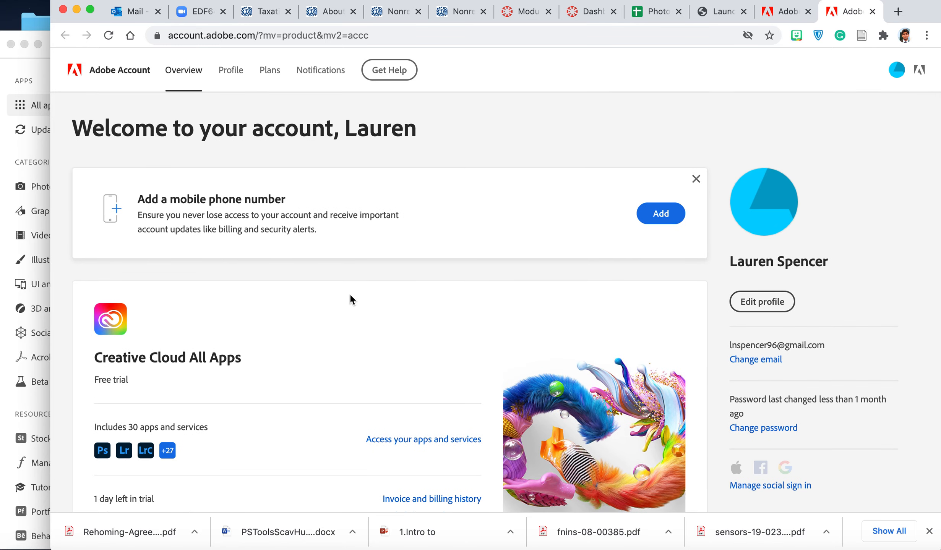
mouse_move(269, 69)
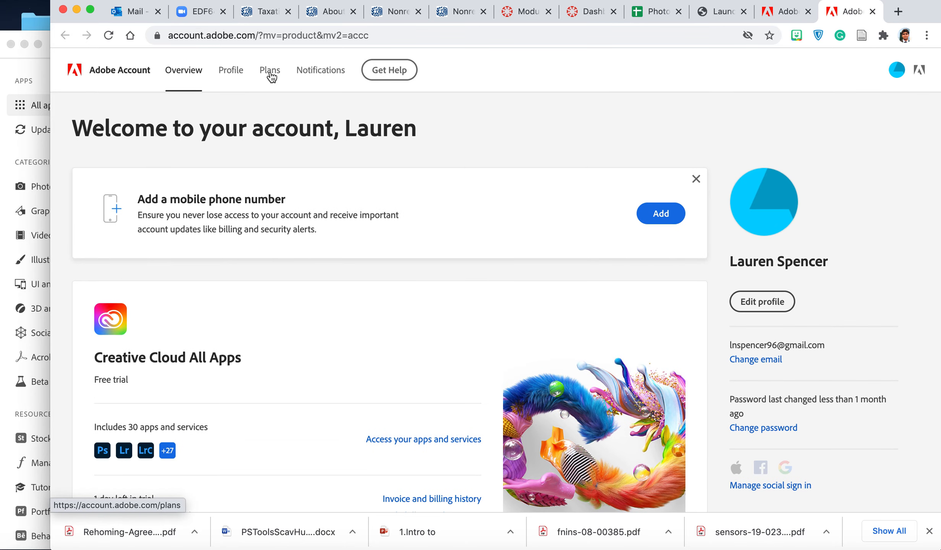
Go to the Plans page listing Creative Cloud All Apps.
left_click(269, 69)
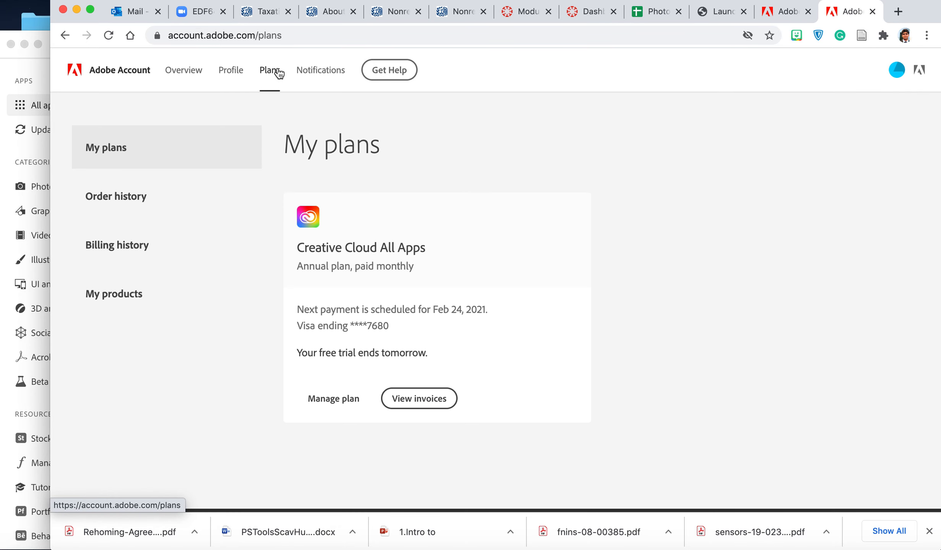
mouse_move(343, 168)
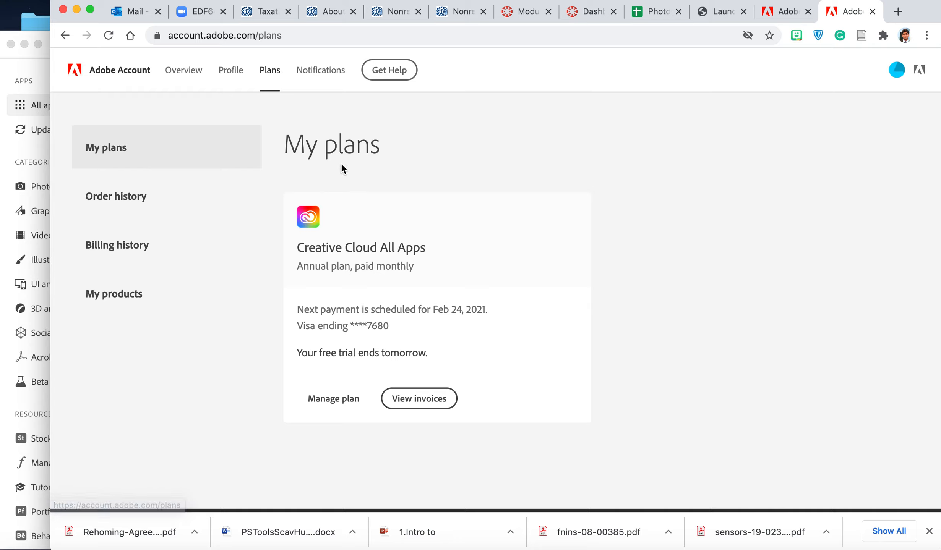
mouse_move(335, 324)
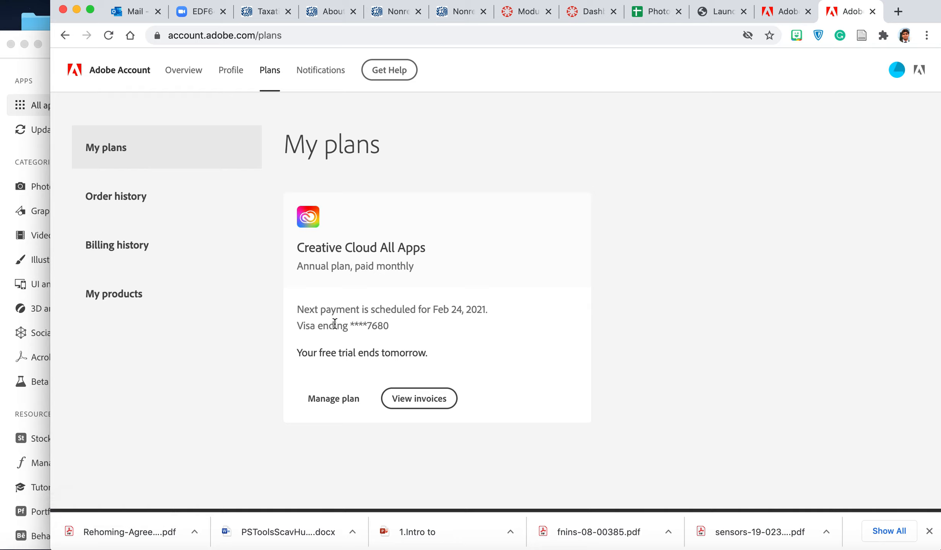
mouse_move(495, 309)
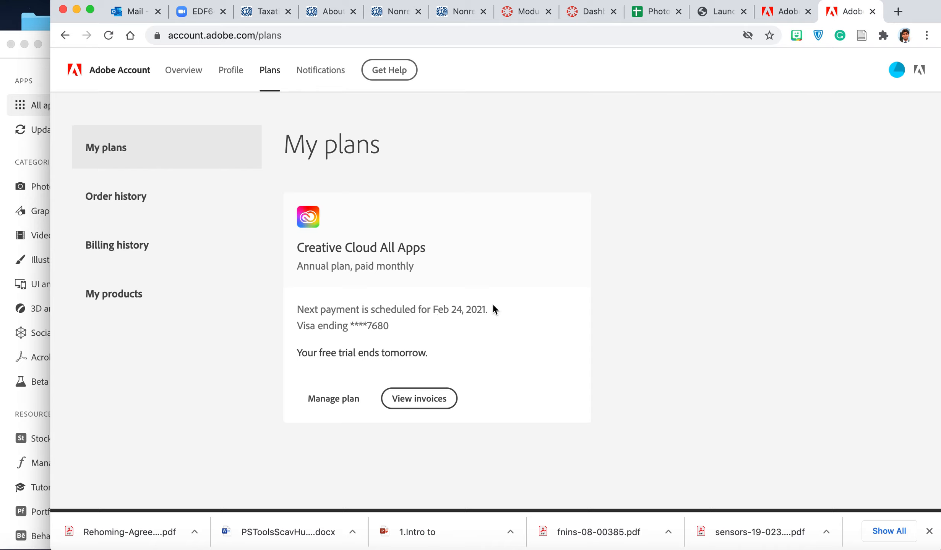
mouse_move(310, 370)
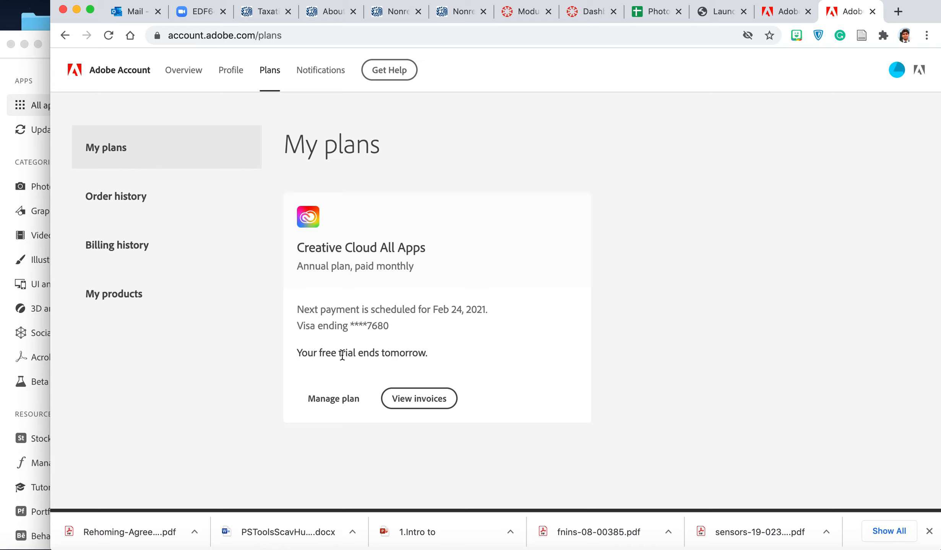
mouse_move(298, 353)
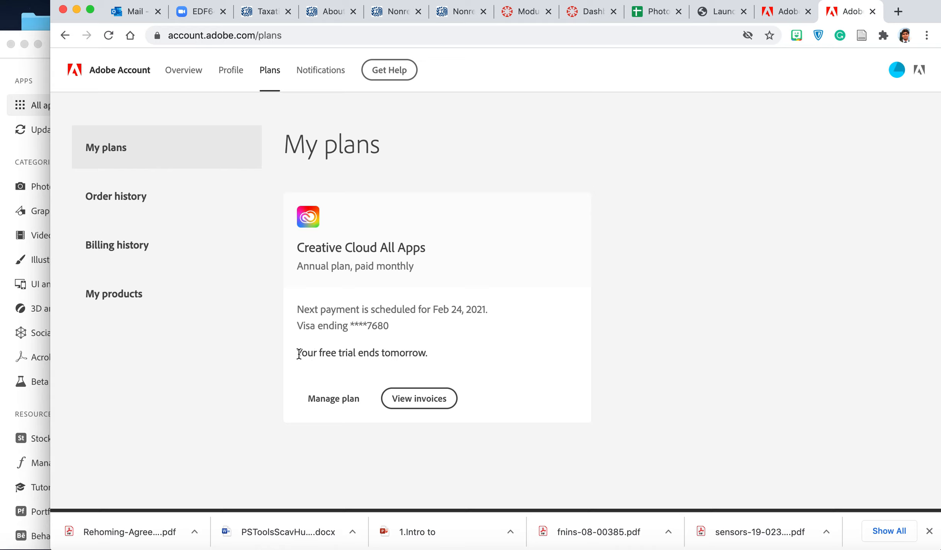
mouse_move(395, 377)
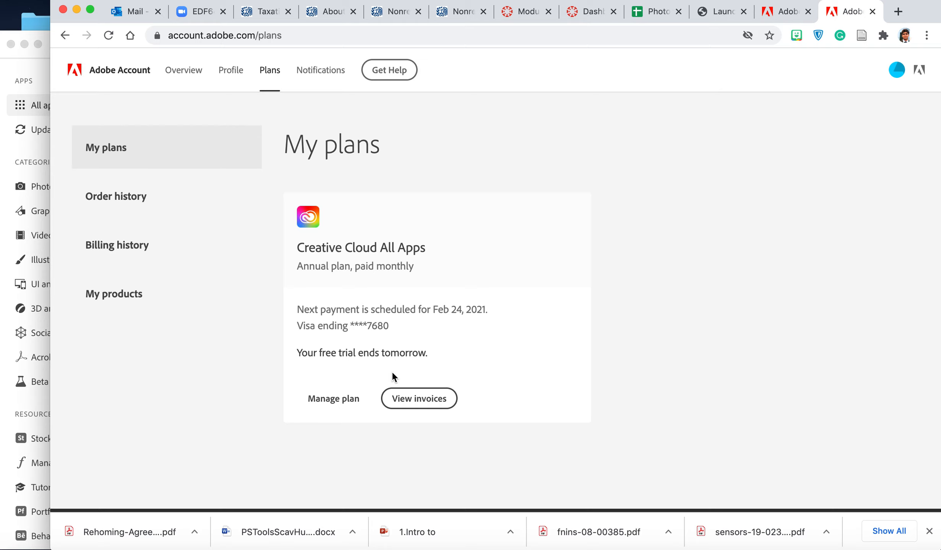
Open the Creative Cloud All Apps plan's management page and start cancelling it.
left_click(334, 399)
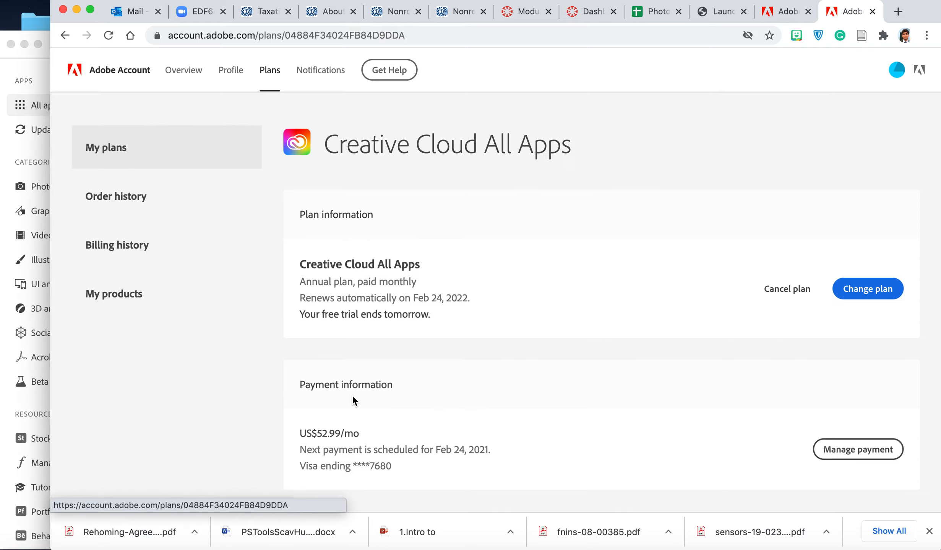
mouse_move(437, 270)
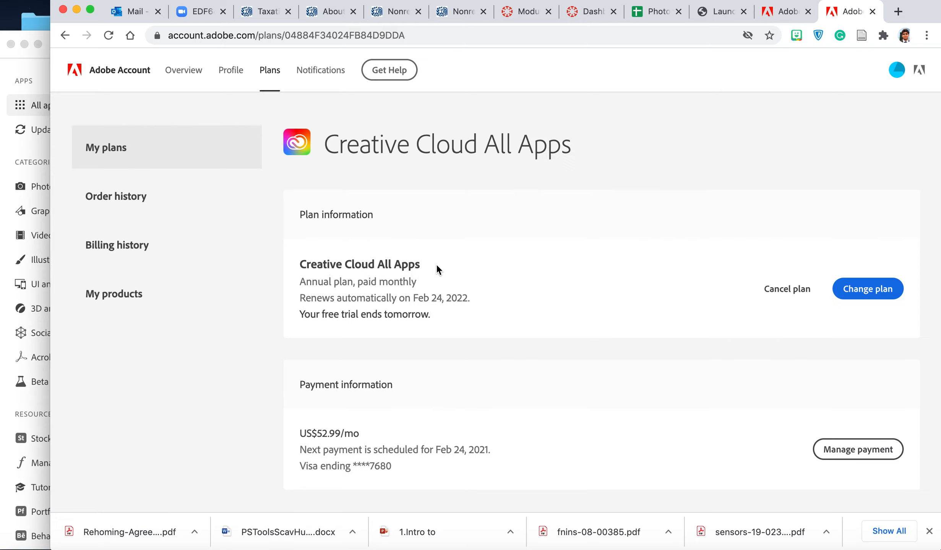
mouse_move(786, 288)
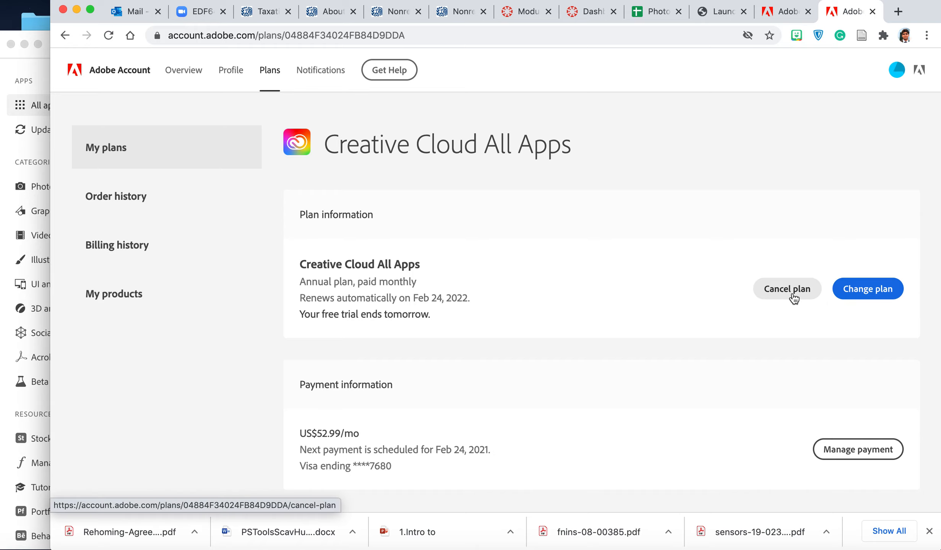
mouse_move(777, 298)
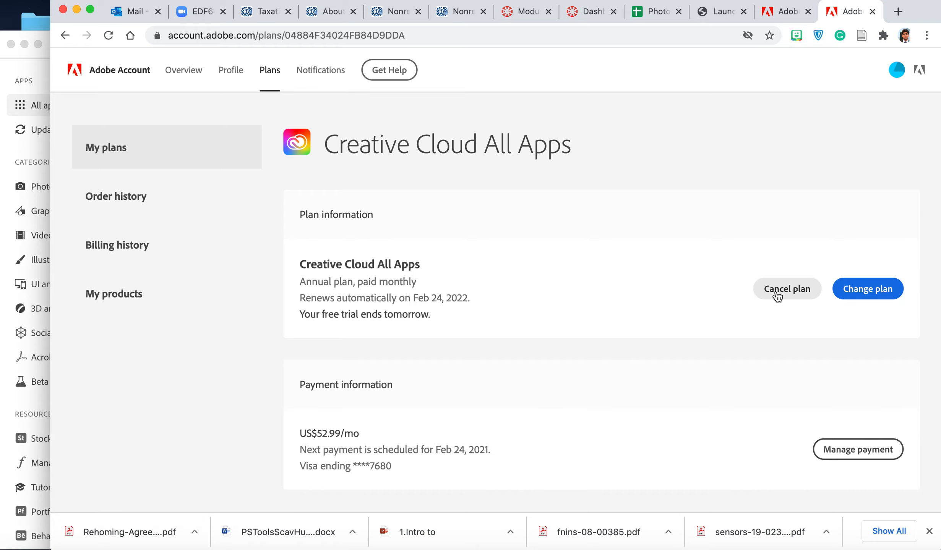
left_click(786, 289)
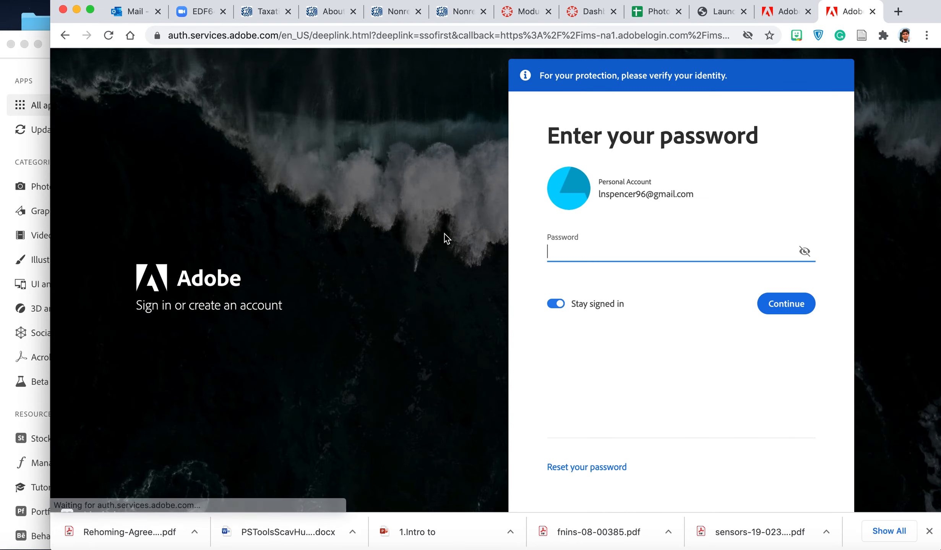
Verify identity with the account password and skip the passwordless sign-in suggestion.
left_click(785, 303)
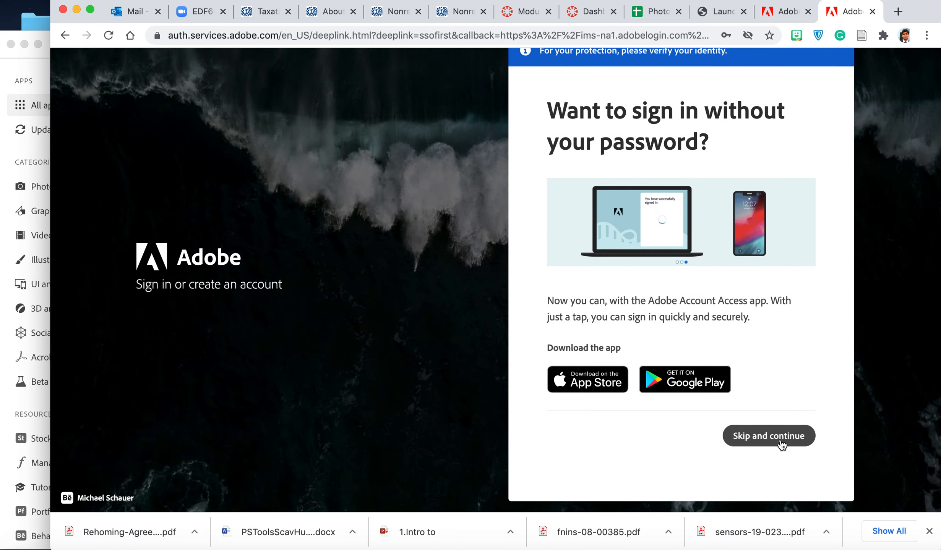
left_click(768, 435)
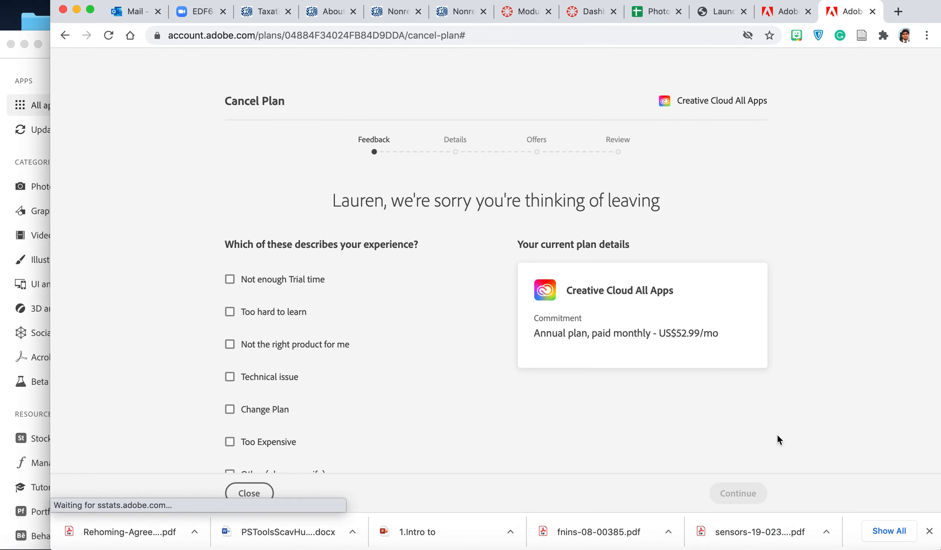
mouse_move(459, 218)
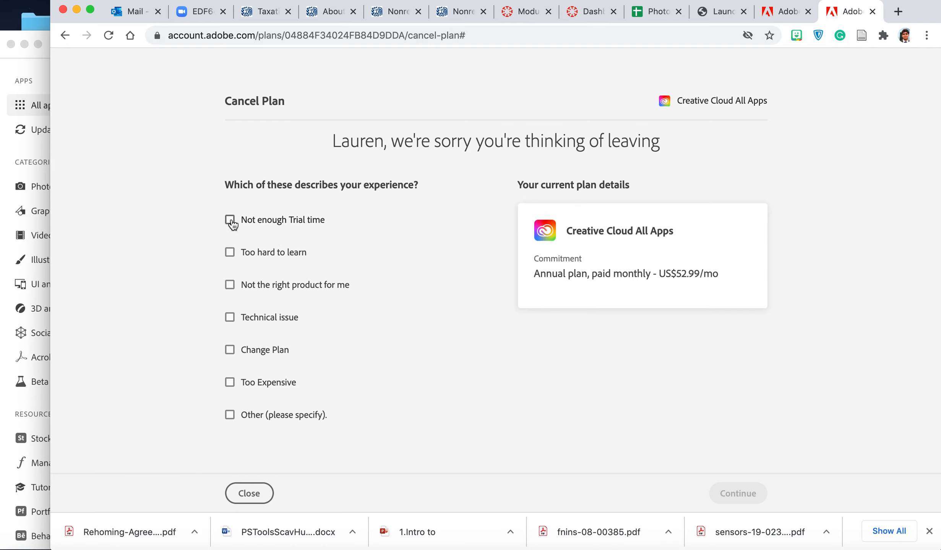
Tick 'Not enough Trial time' and 'Too Expensive' as cancellation reasons.
left_click(229, 219)
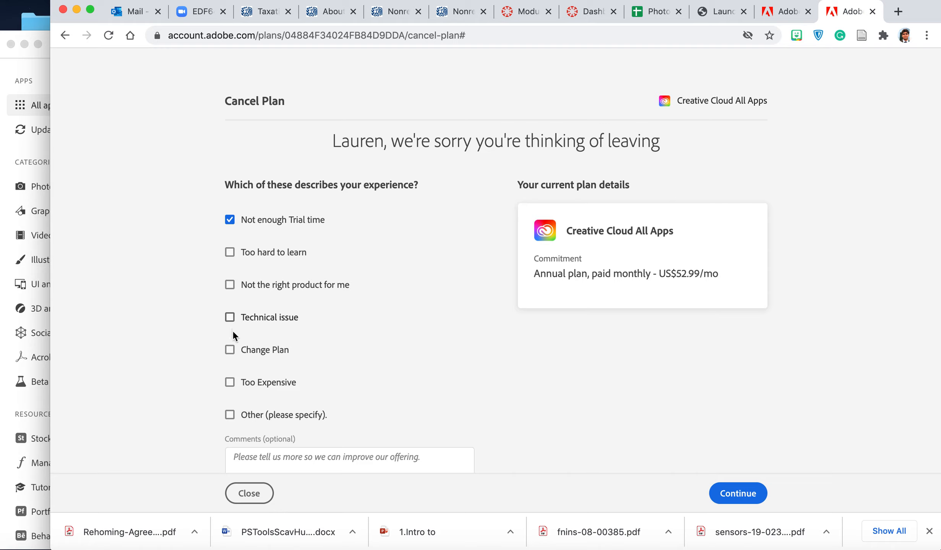
left_click(230, 382)
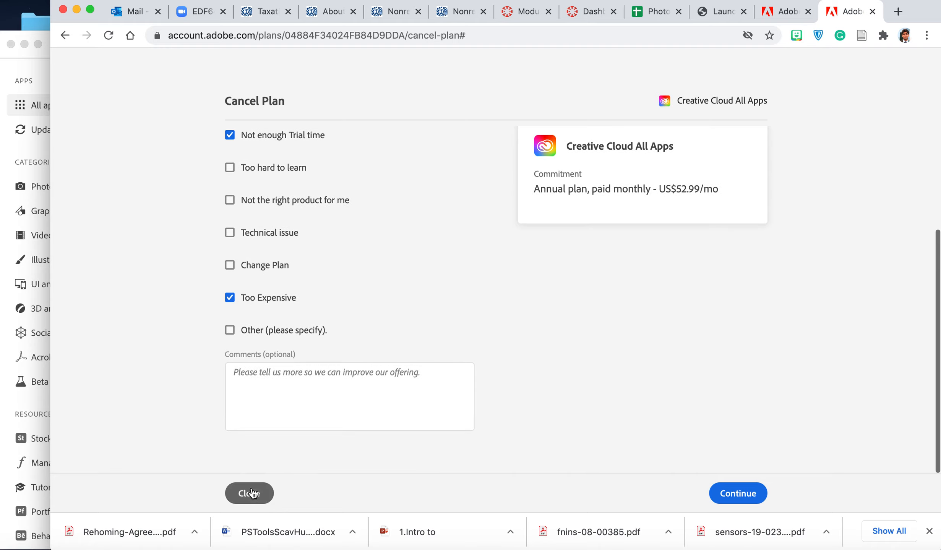
mouse_move(506, 334)
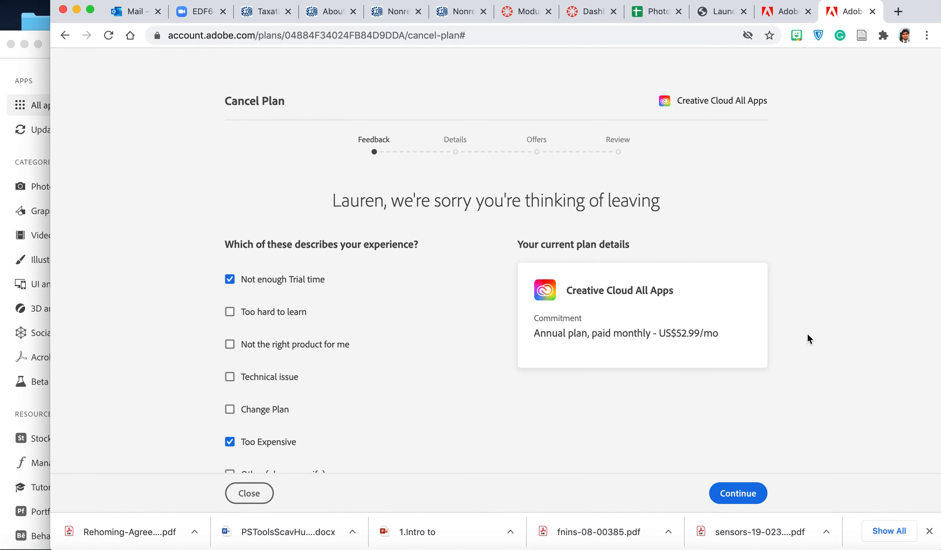
scroll("down", 3)
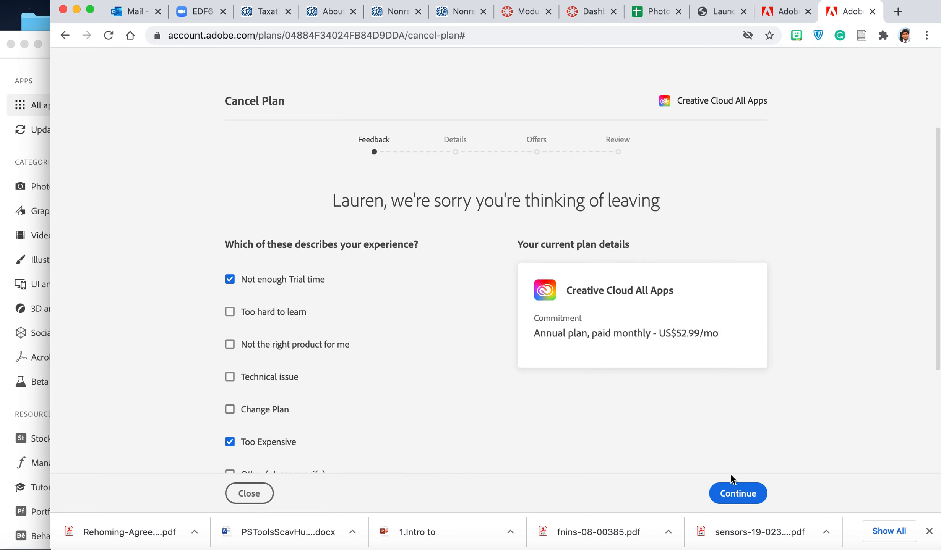
Submit the feedback and decline the 'switch products' suggestion with 'No thanks'.
left_click(738, 493)
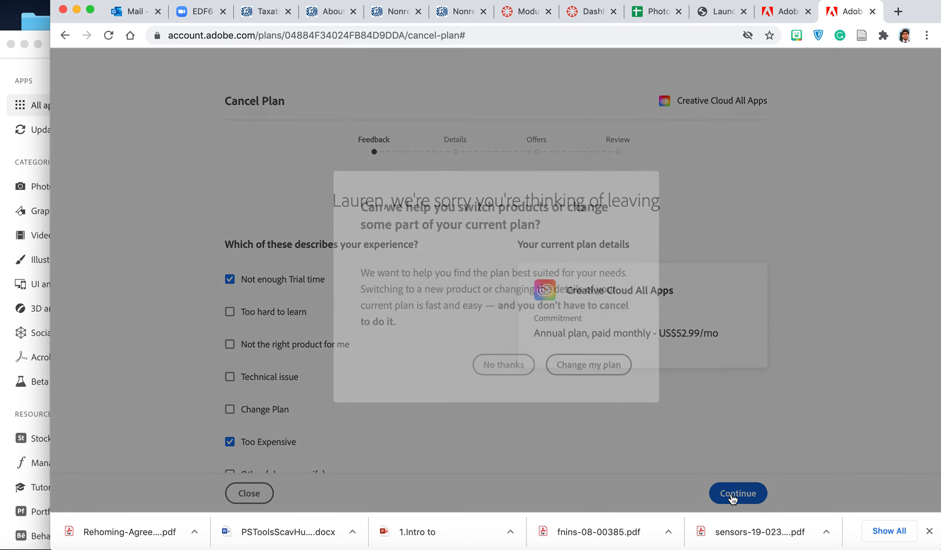
left_click(737, 494)
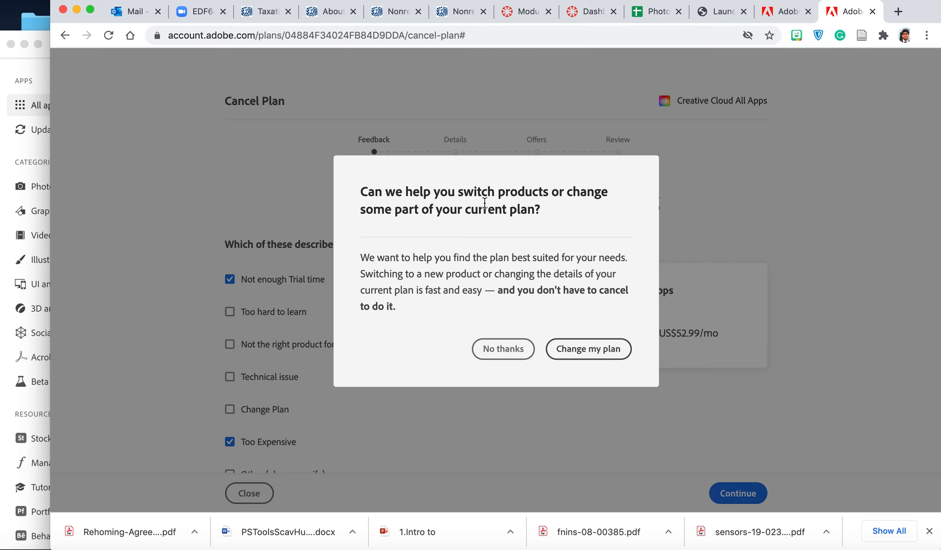
mouse_move(429, 198)
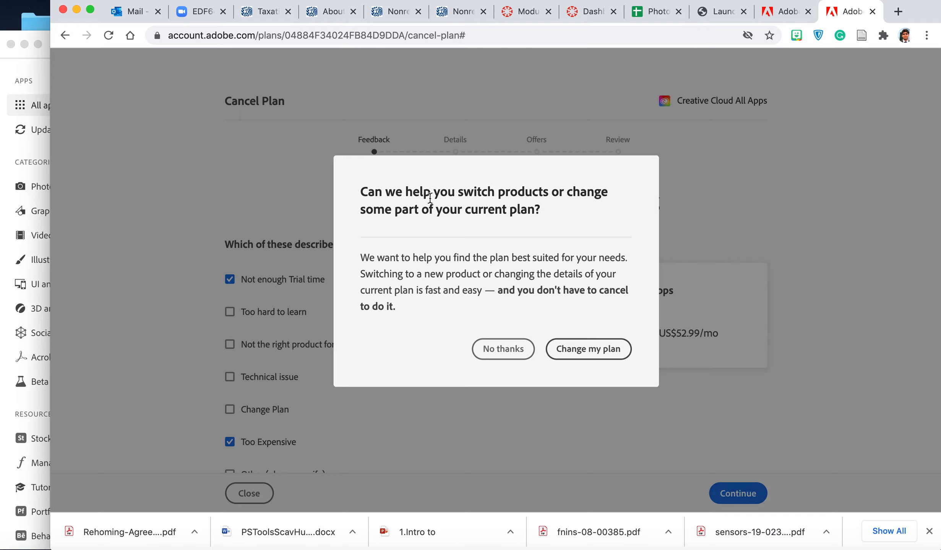
mouse_move(515, 276)
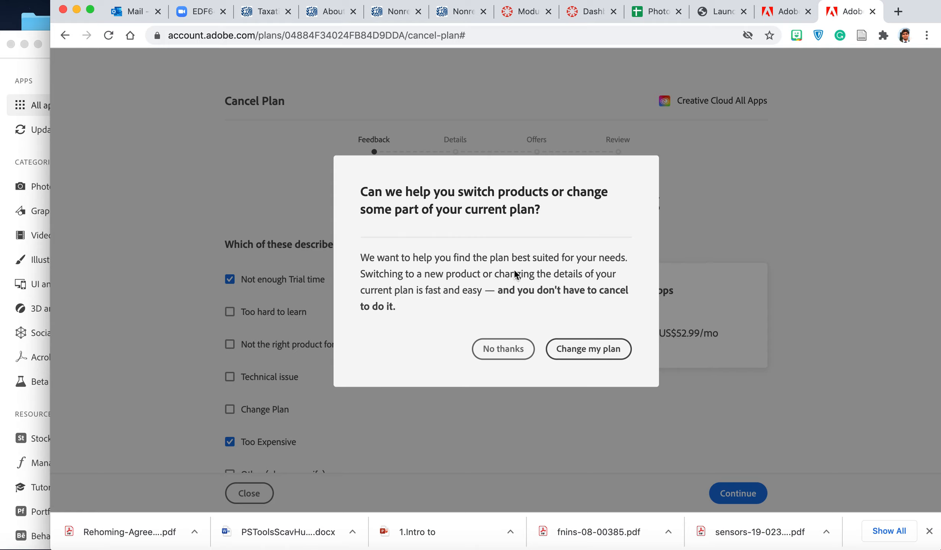
mouse_move(503, 349)
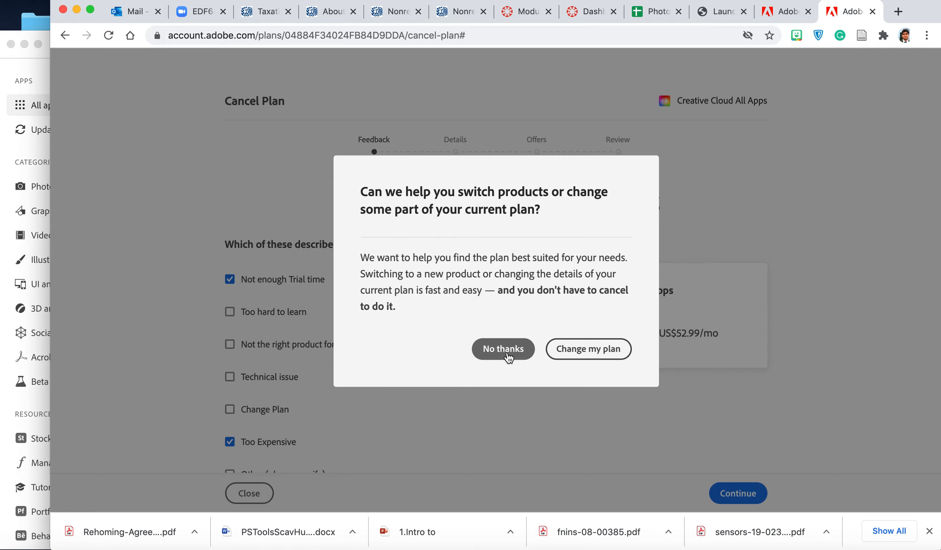
left_click(503, 349)
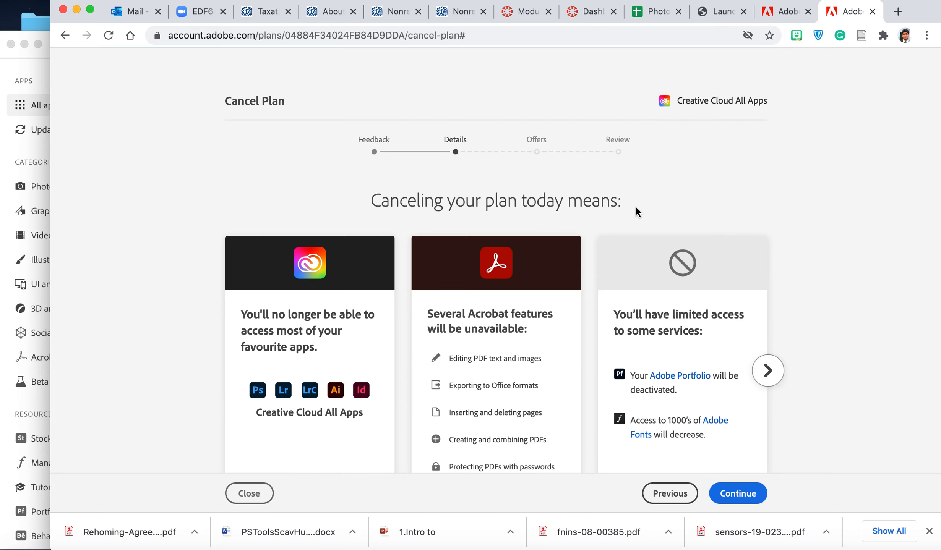
Continue past the cancellation details and decline the retention offers.
scroll("down", 3)
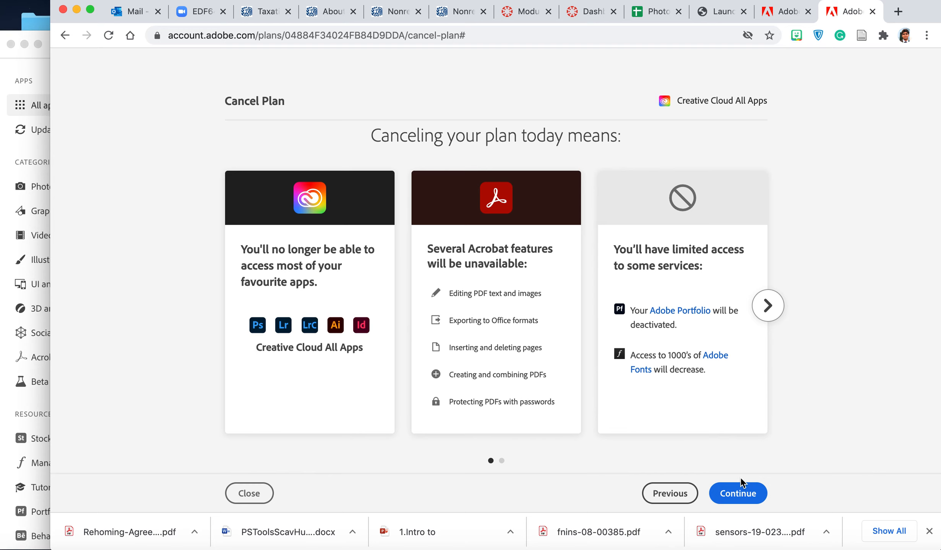
left_click(737, 494)
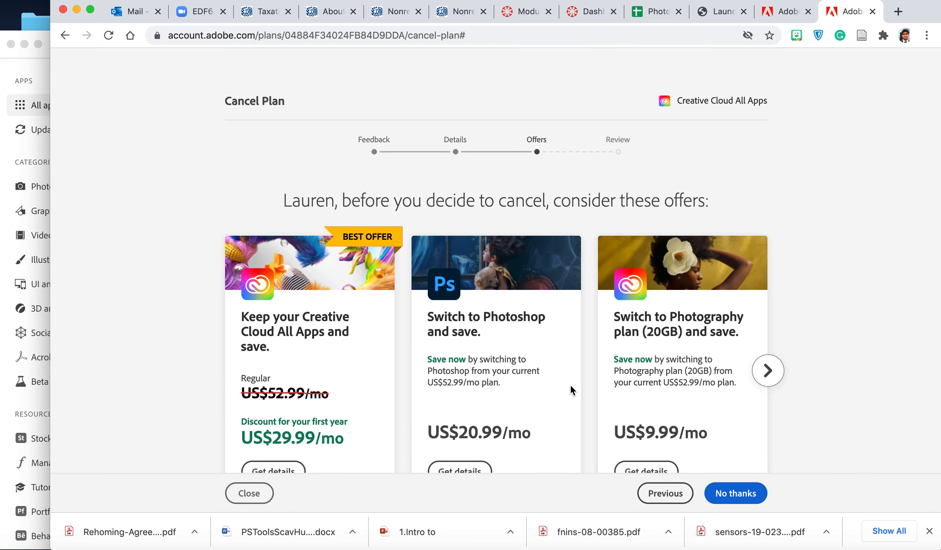
mouse_move(590, 304)
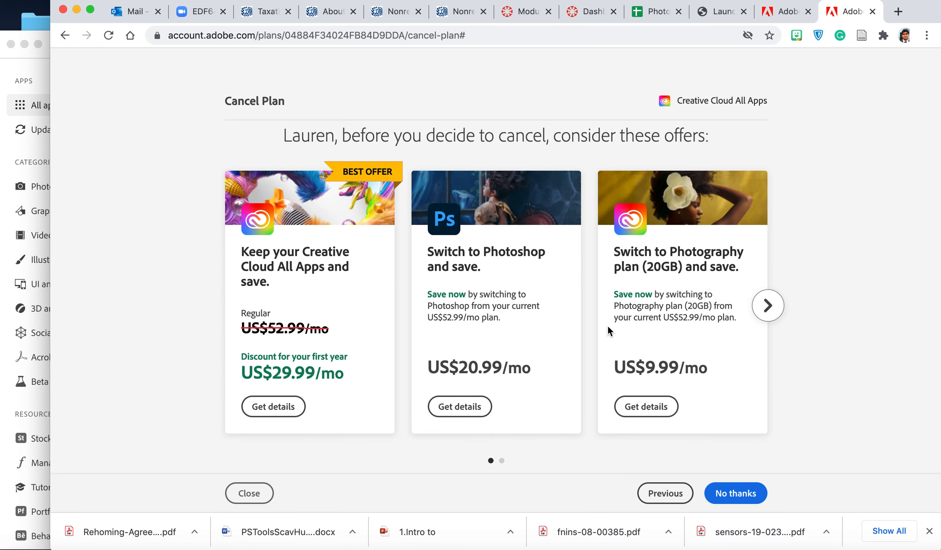
left_click(735, 494)
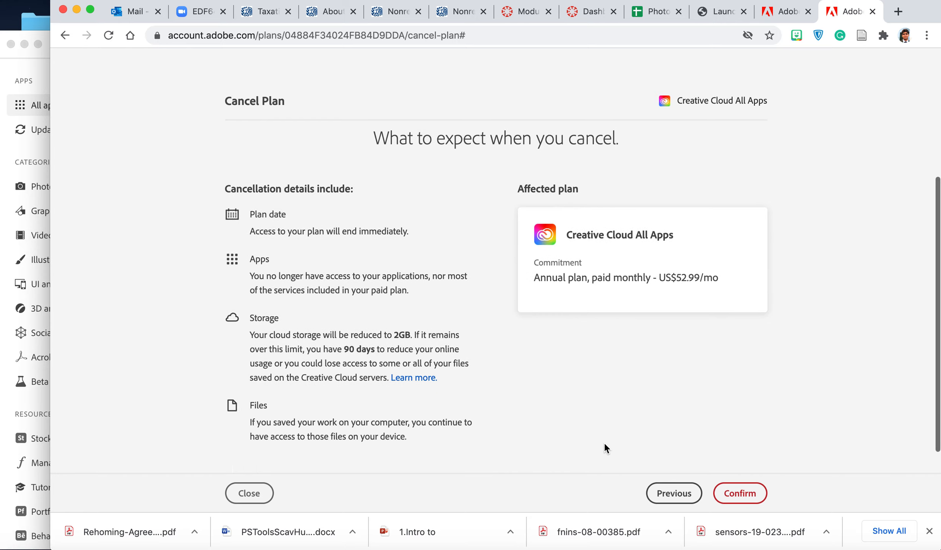
Confirm the cancellation and browse the remaining free membership benefits page.
left_click(739, 494)
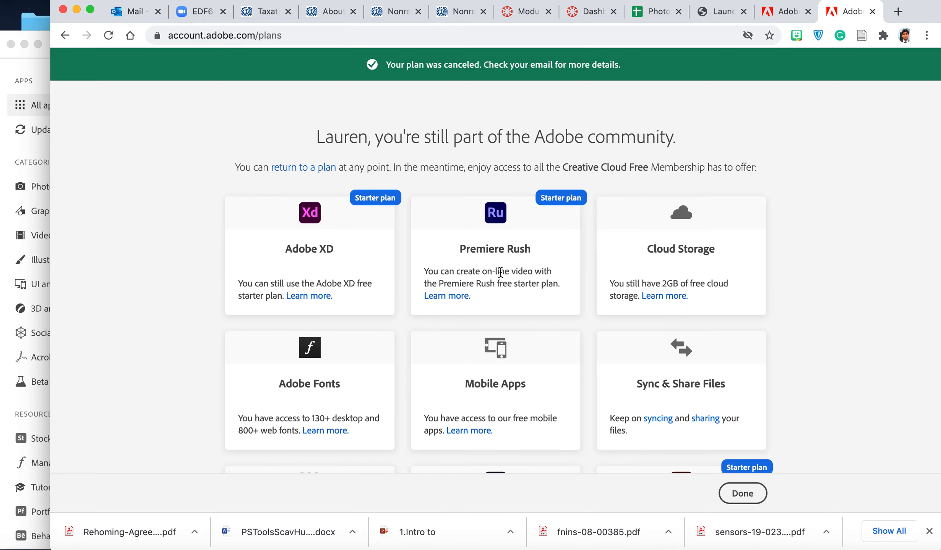
mouse_move(821, 291)
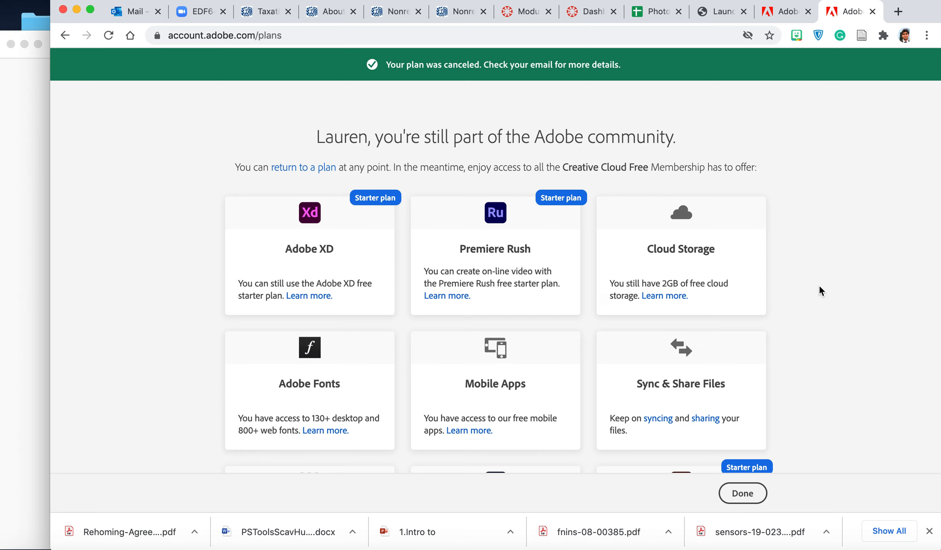
scroll("down", 3)
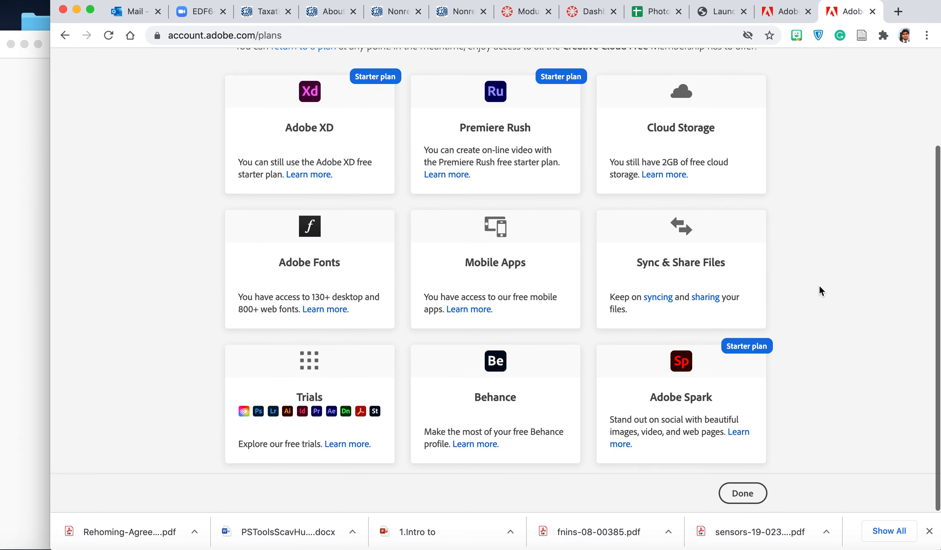
scroll("up", 3)
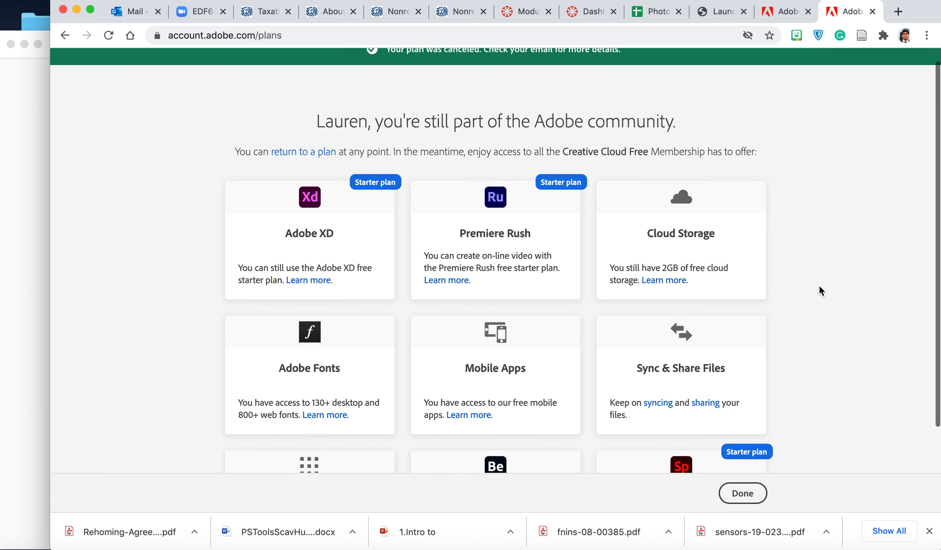
scroll("down", 3)
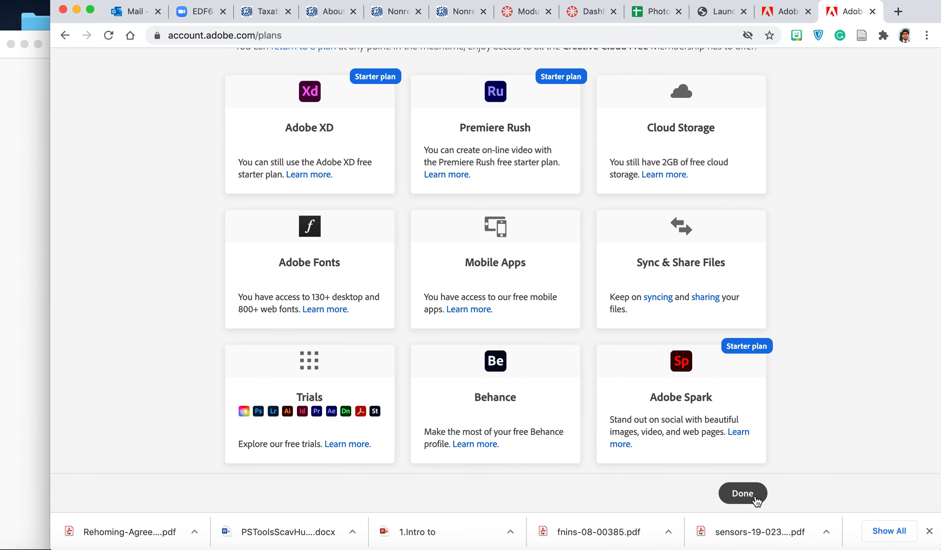
Click Done to see Creative Cloud and Document Cloud Free Memberships only.
left_click(742, 493)
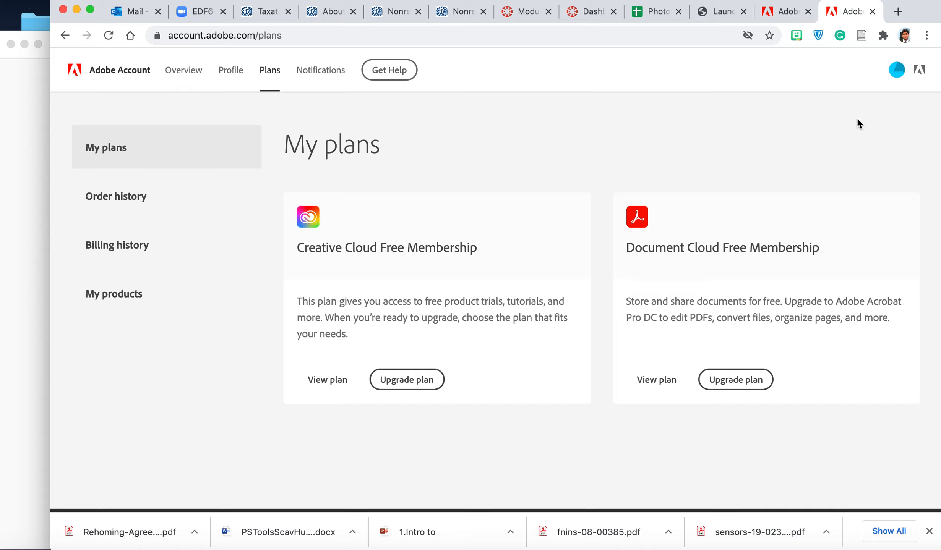
mouse_move(376, 291)
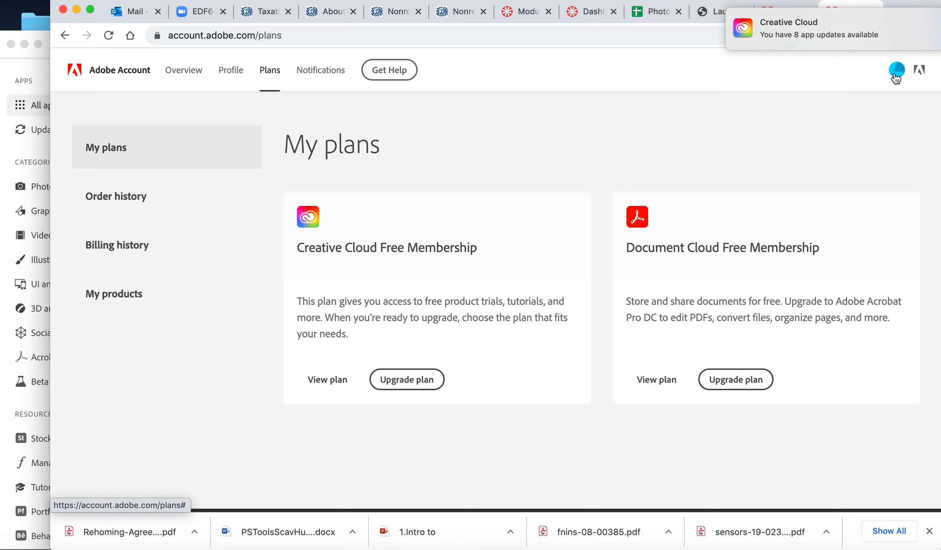
mouse_move(218, 62)
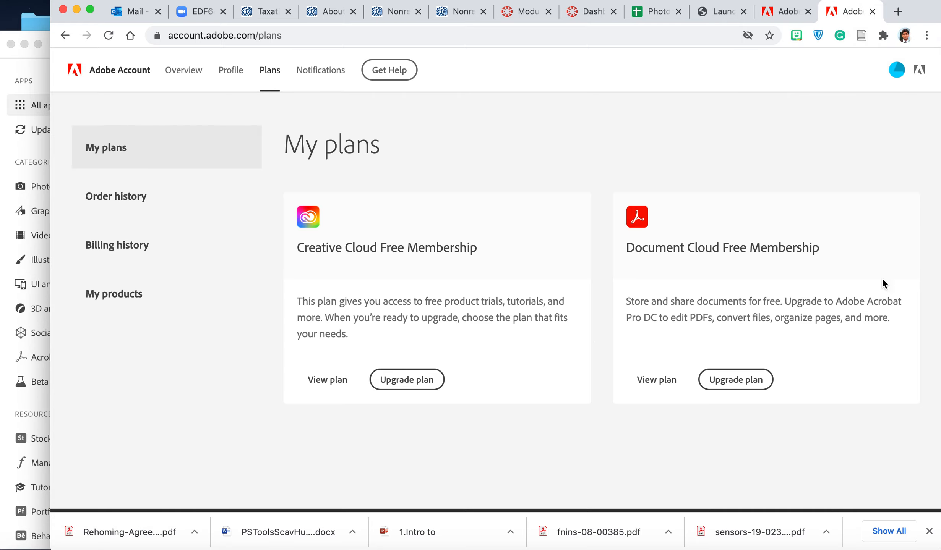
mouse_move(615, 455)
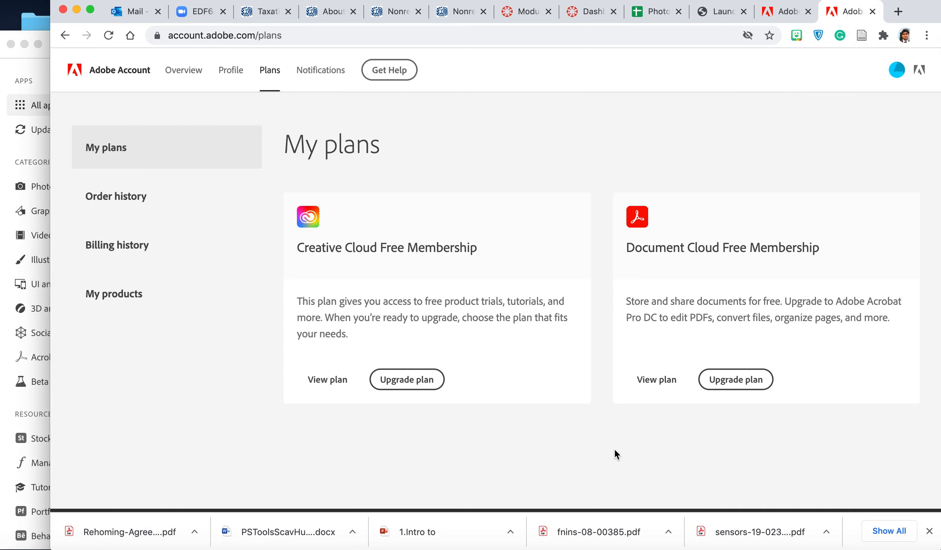